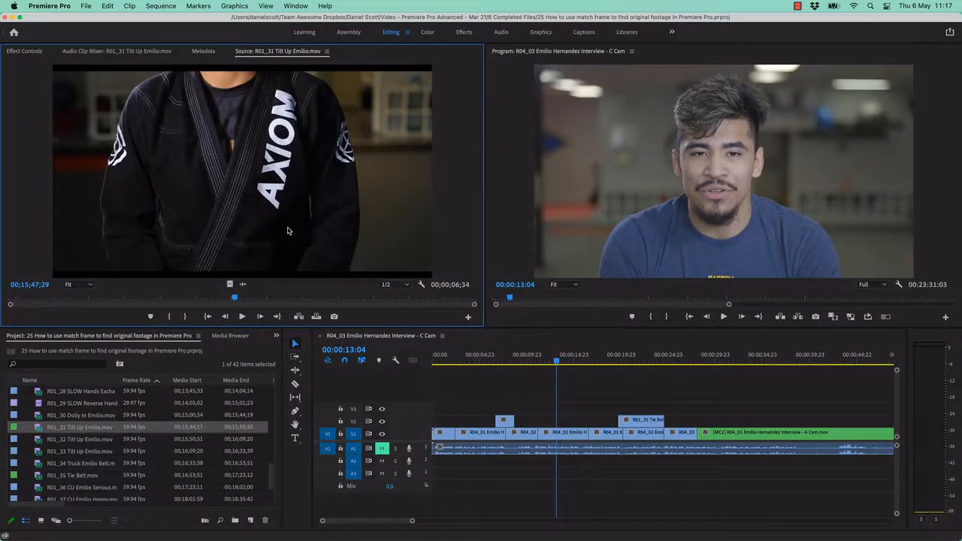
{"action": "mouse_move", "coordinate": [287, 239]}
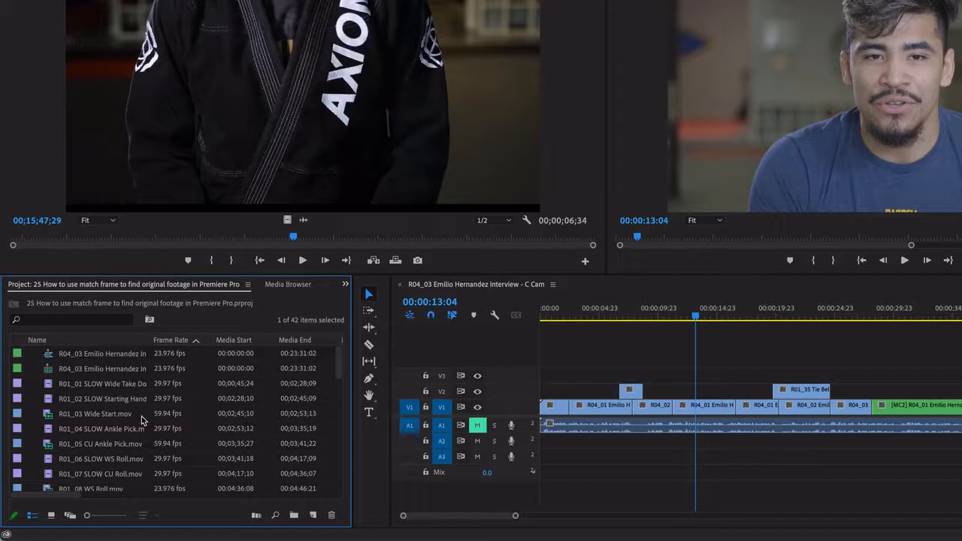
{"action": "mouse_move", "coordinate": [101, 391]}
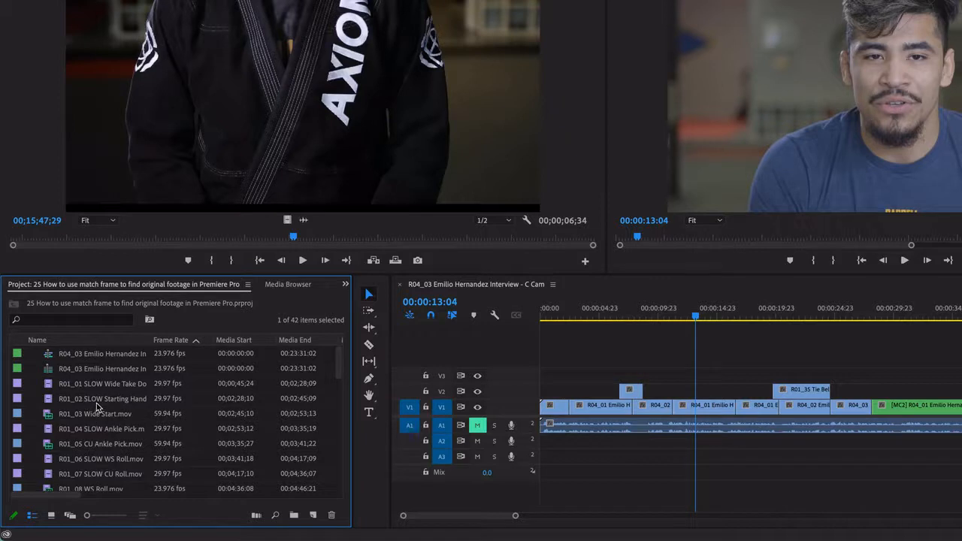
Dismiss the R01_02 clip menu and switch the Project panel to Icon View thumbnails
{"action": "right_click", "coordinate": [101, 398]}
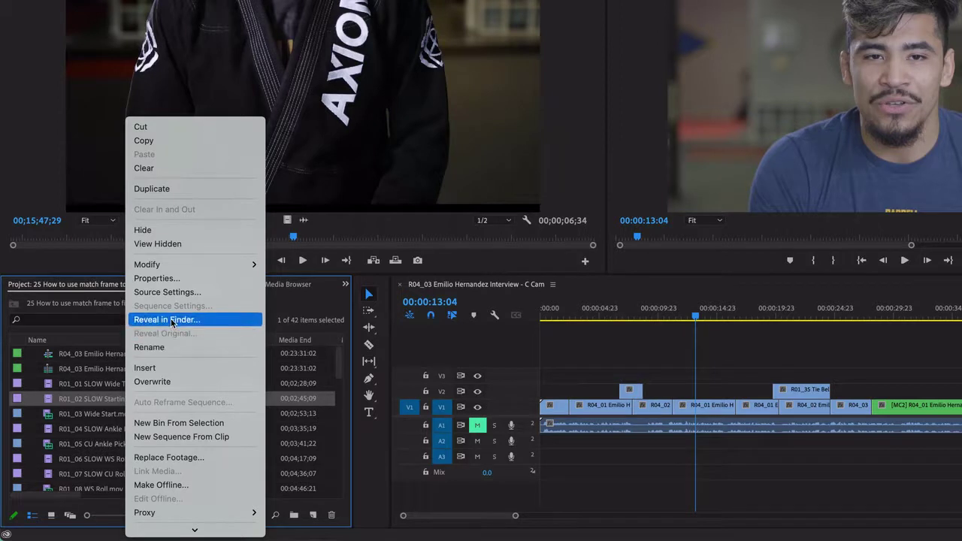
{"action": "mouse_move", "coordinate": [145, 368]}
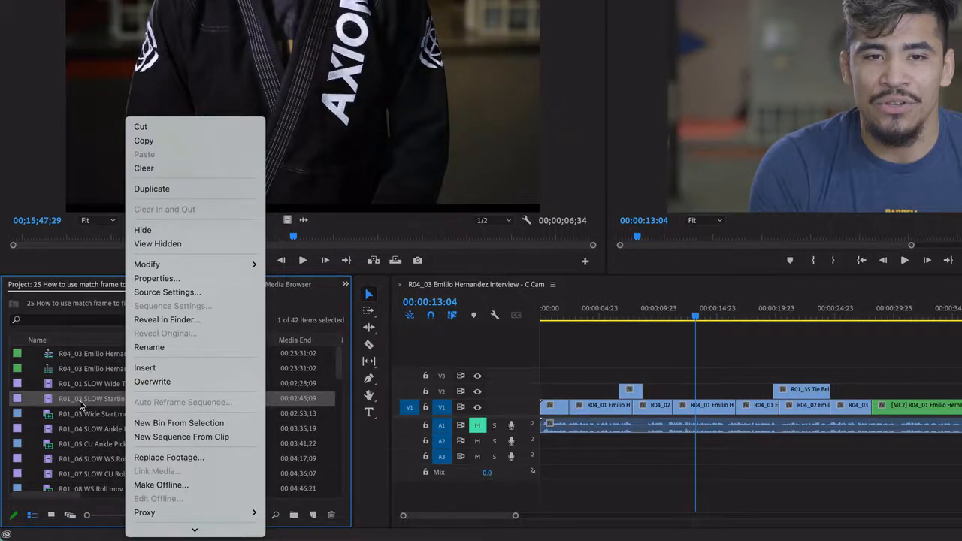
{"action": "left_click", "coordinate": [81, 405]}
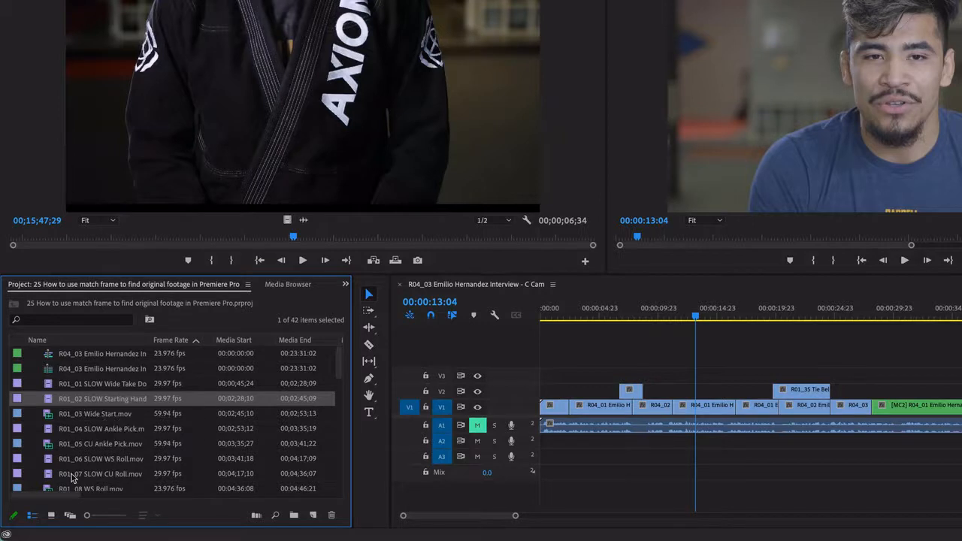
{"action": "mouse_move", "coordinate": [31, 517]}
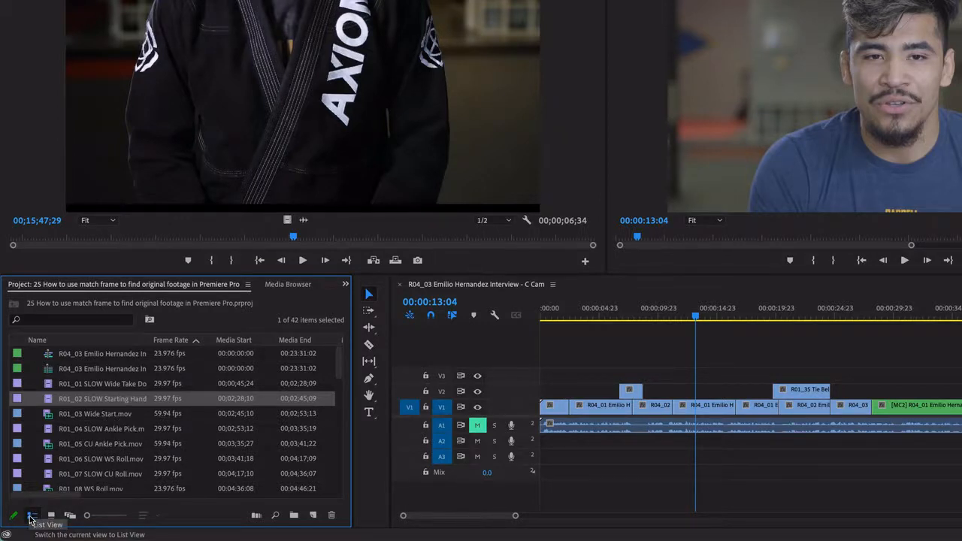
{"action": "left_click", "coordinate": [50, 515]}
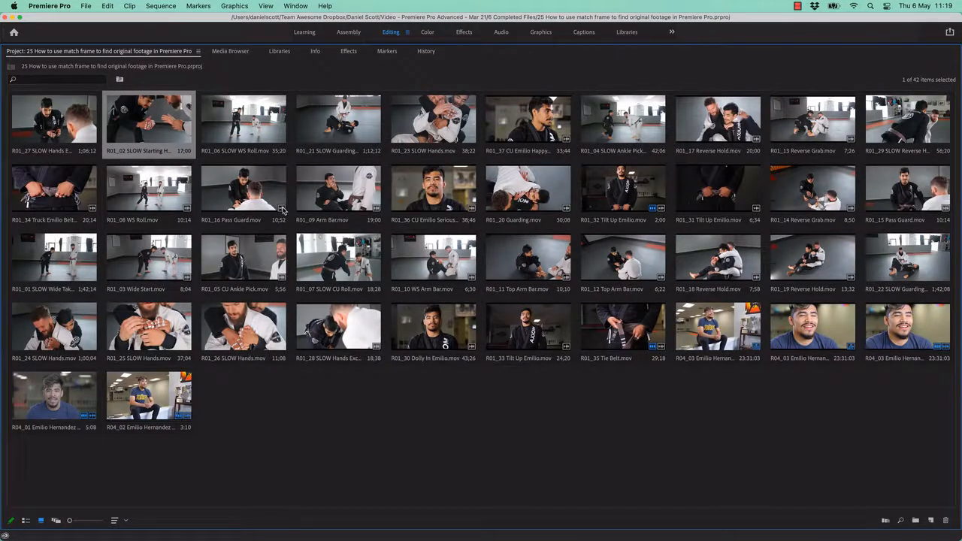
{"action": "mouse_move", "coordinate": [265, 430]}
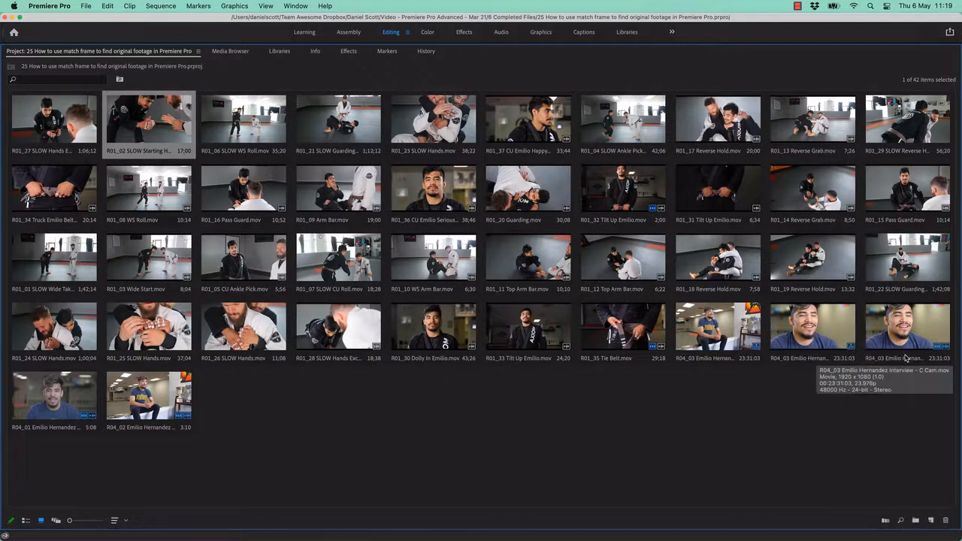
{"action": "mouse_move", "coordinate": [418, 481]}
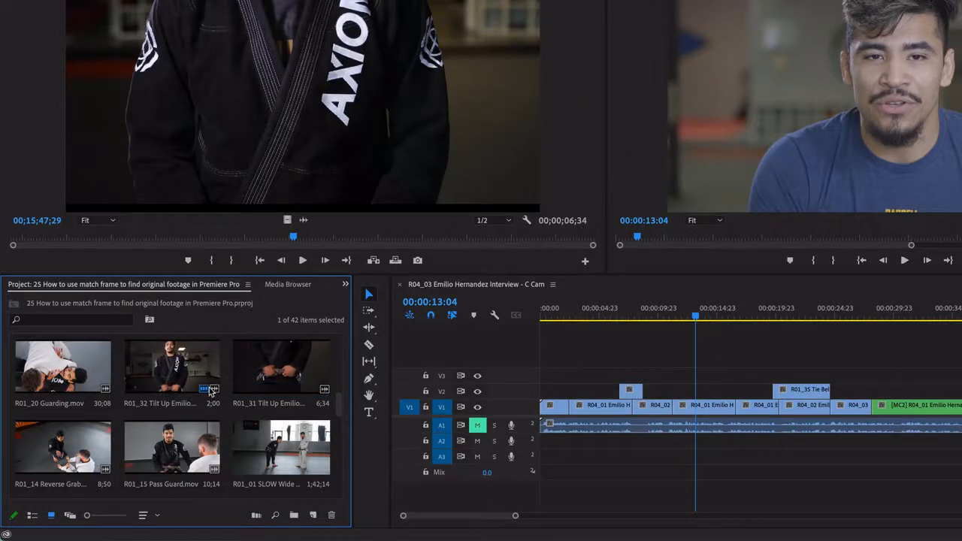
{"action": "mouse_move", "coordinate": [207, 391]}
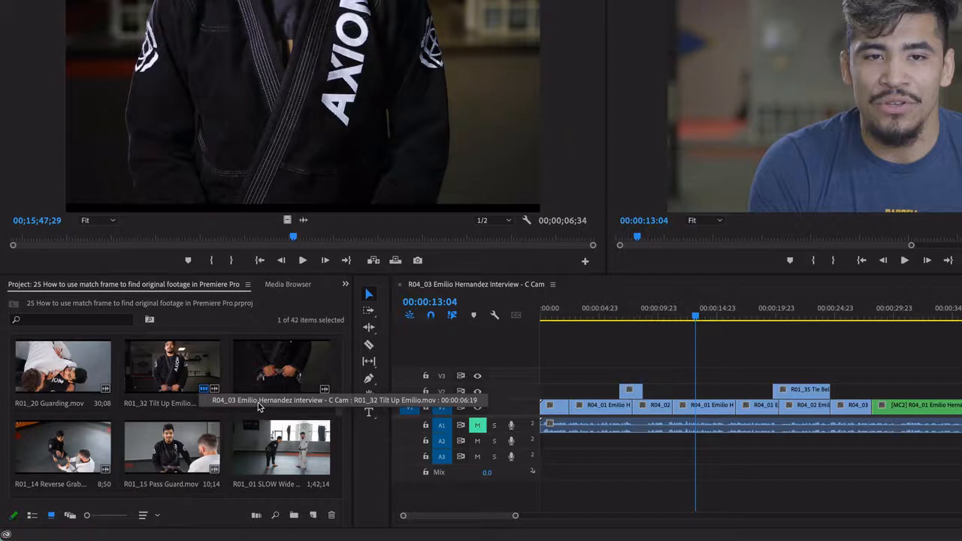
{"action": "mouse_move", "coordinate": [265, 401]}
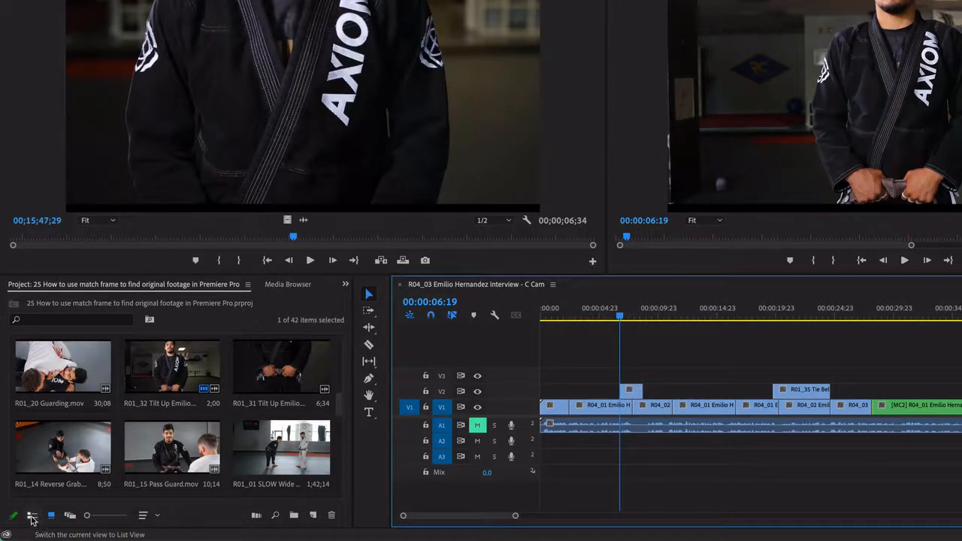
Switch the Project panel to List View showing frame rate, media start/end and durations
{"action": "left_click", "coordinate": [29, 516]}
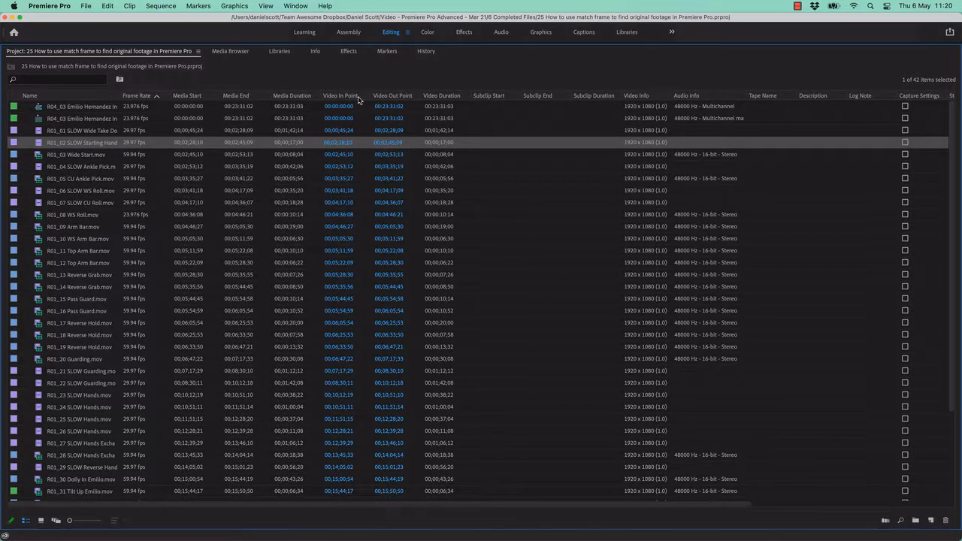
{"action": "mouse_move", "coordinate": [488, 95]}
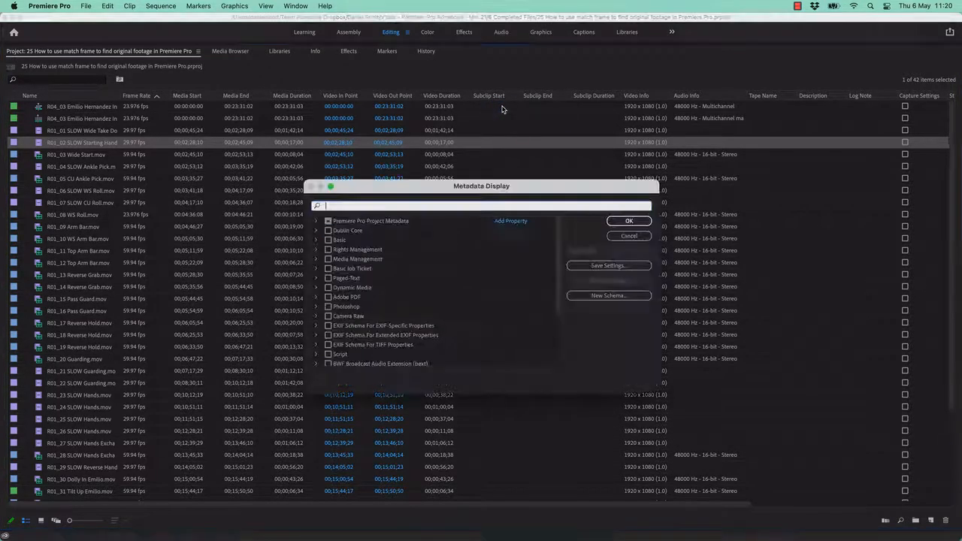
Search the Metadata Display dialog for 'used' to find the usage columns
{"action": "scroll", "scroll_direction": "down", "scroll_amount": 3}
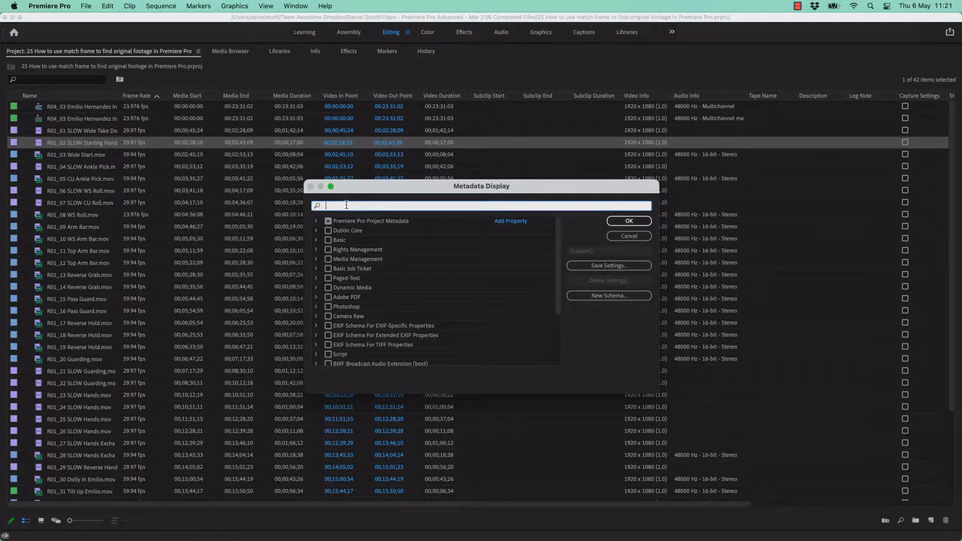
{"action": "type", "text": "used"}
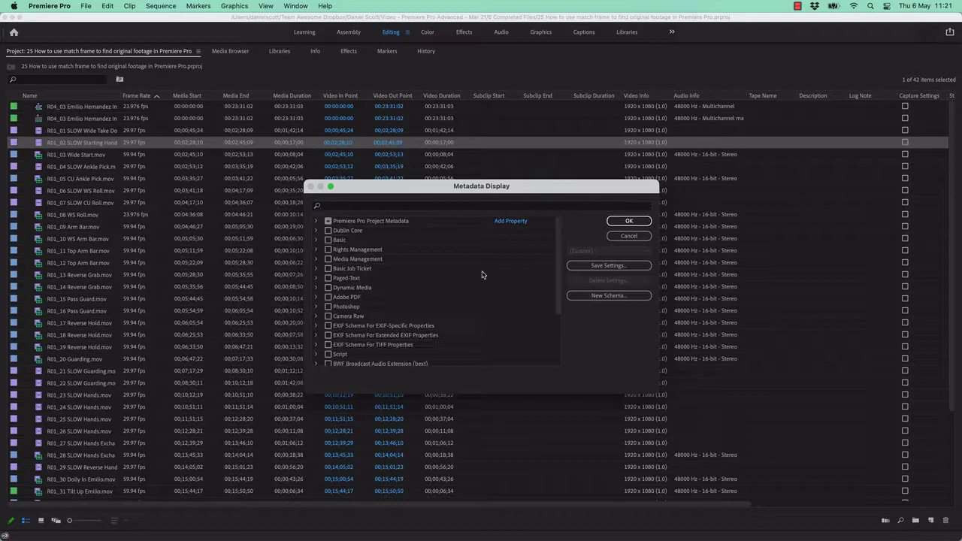
Add the Video Usage and Audio Usage columns and scroll the list to view them
{"action": "left_click", "coordinate": [628, 220]}
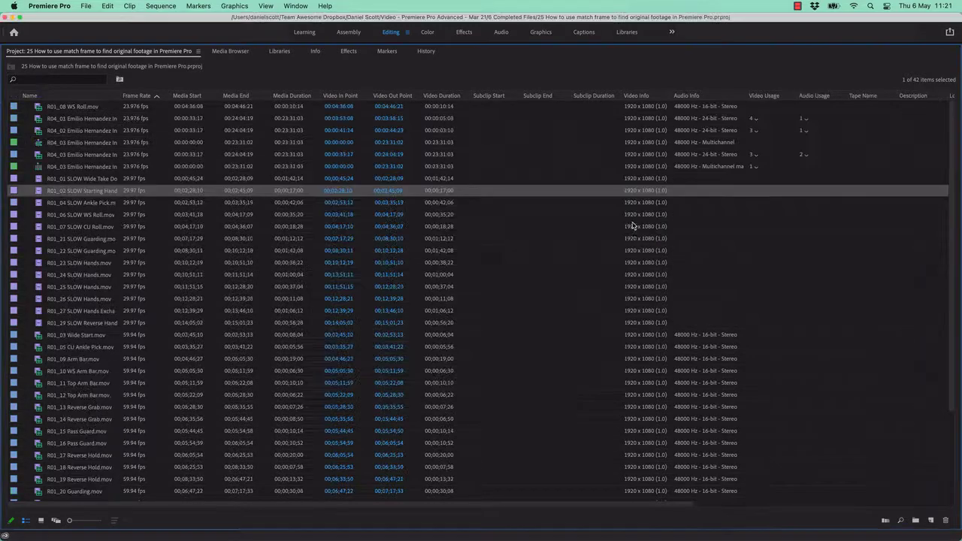
{"action": "scroll", "scroll_direction": "down", "scroll_amount": 3}
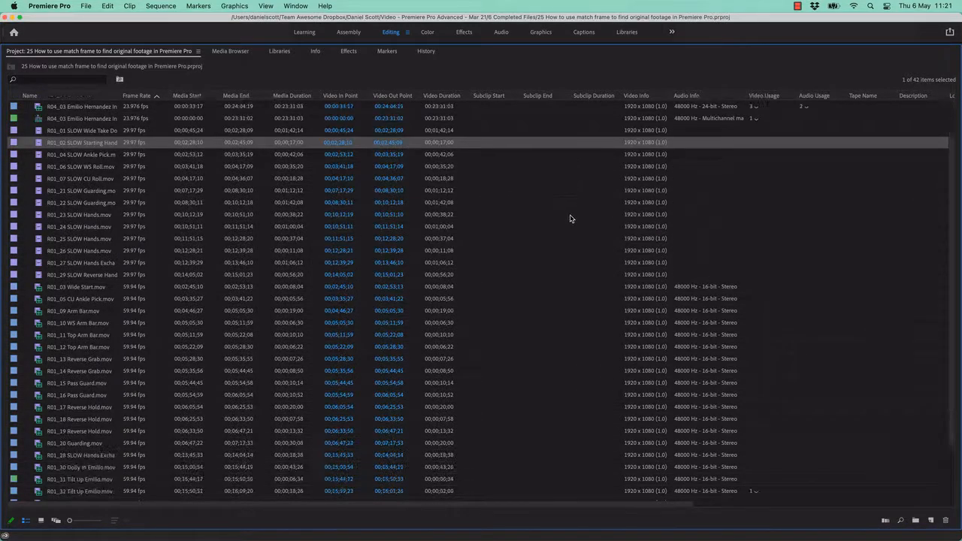
{"action": "scroll", "scroll_direction": "right", "scroll_amount": 3}
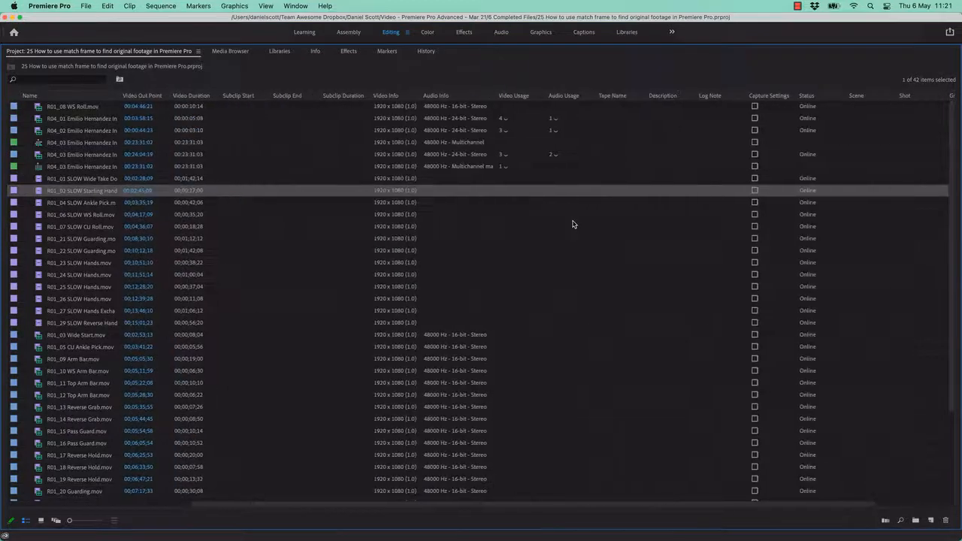
{"action": "scroll", "scroll_direction": "right", "scroll_amount": 3}
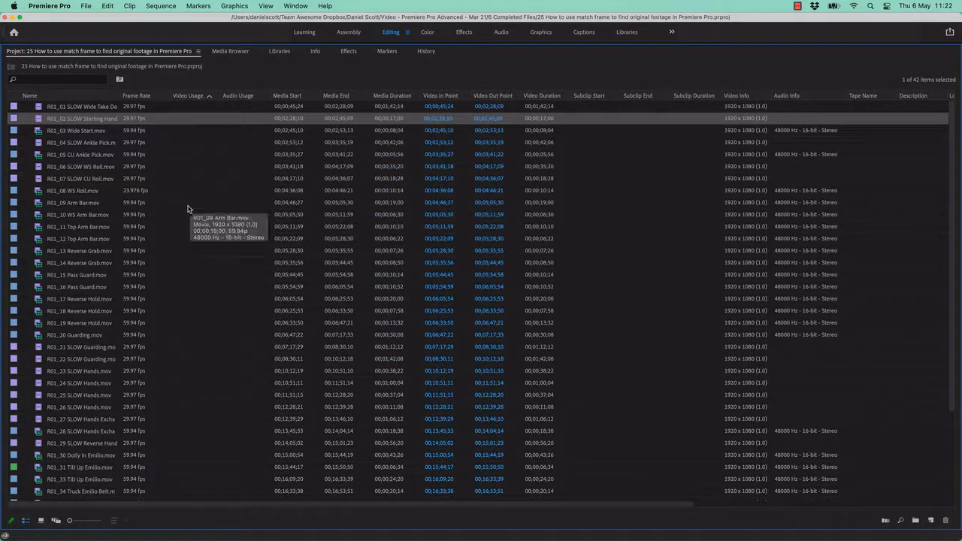
{"action": "mouse_move", "coordinate": [174, 215]}
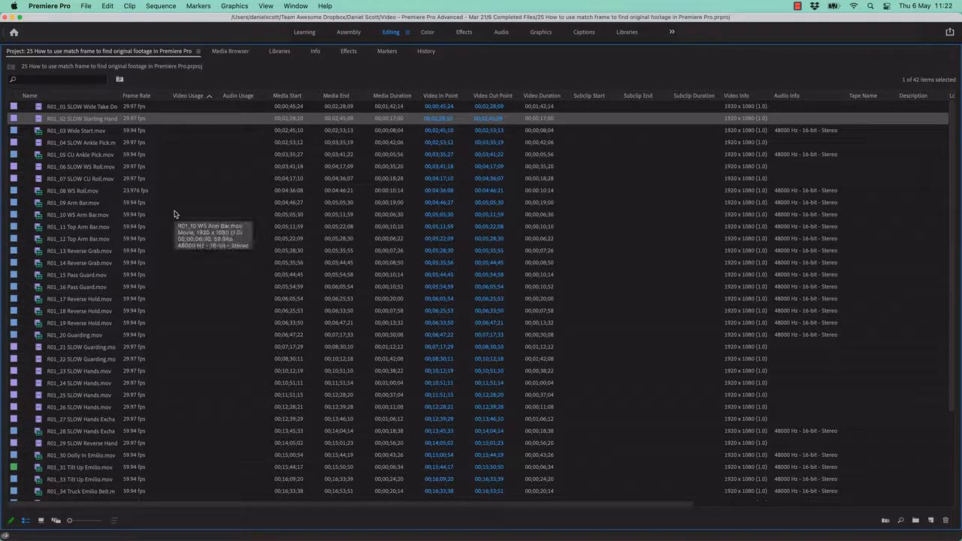
{"action": "mouse_move", "coordinate": [201, 155]}
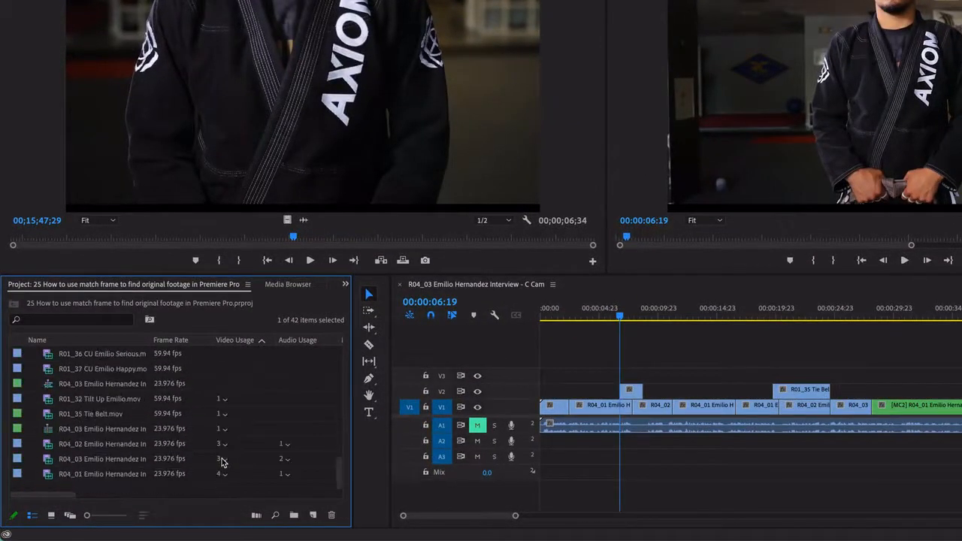
{"action": "mouse_move", "coordinate": [229, 476]}
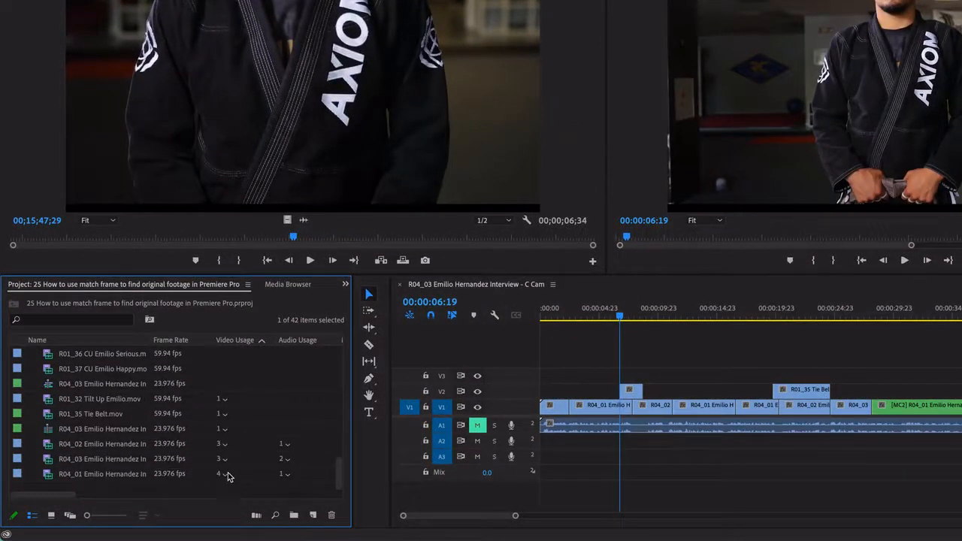
{"action": "mouse_move", "coordinate": [305, 481]}
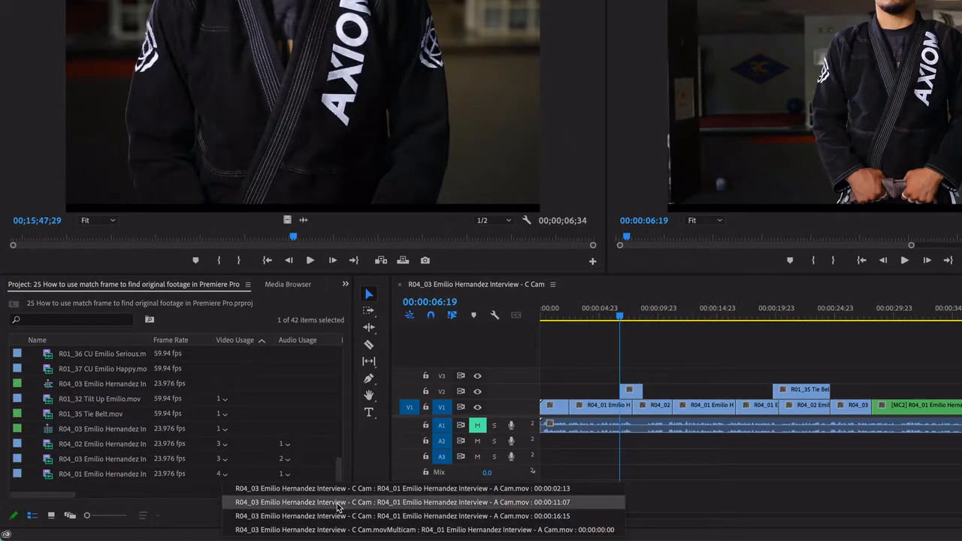
Jump the interview sequence to R04_01's use at 00:00:11:07 via its Video Usage entry
{"action": "left_click", "coordinate": [337, 503]}
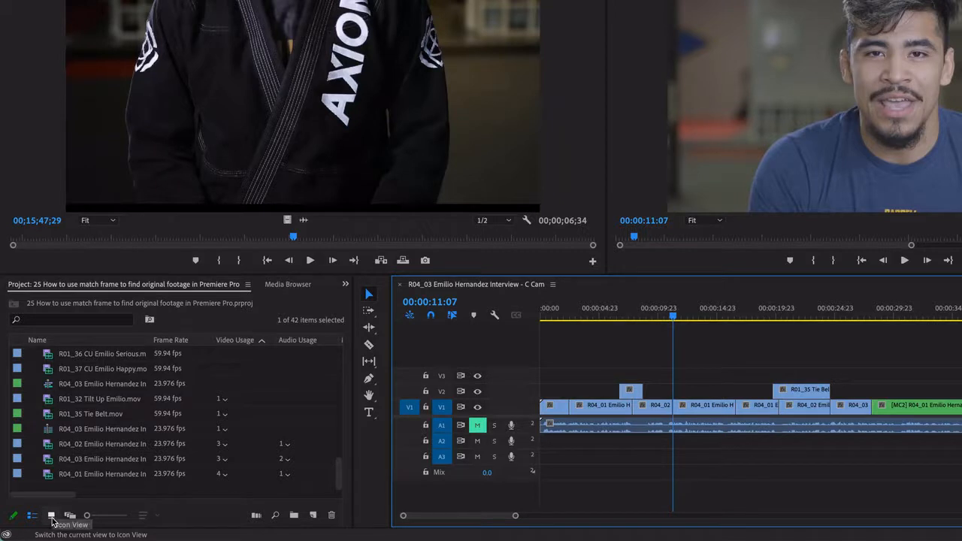
{"action": "mouse_move", "coordinate": [191, 429]}
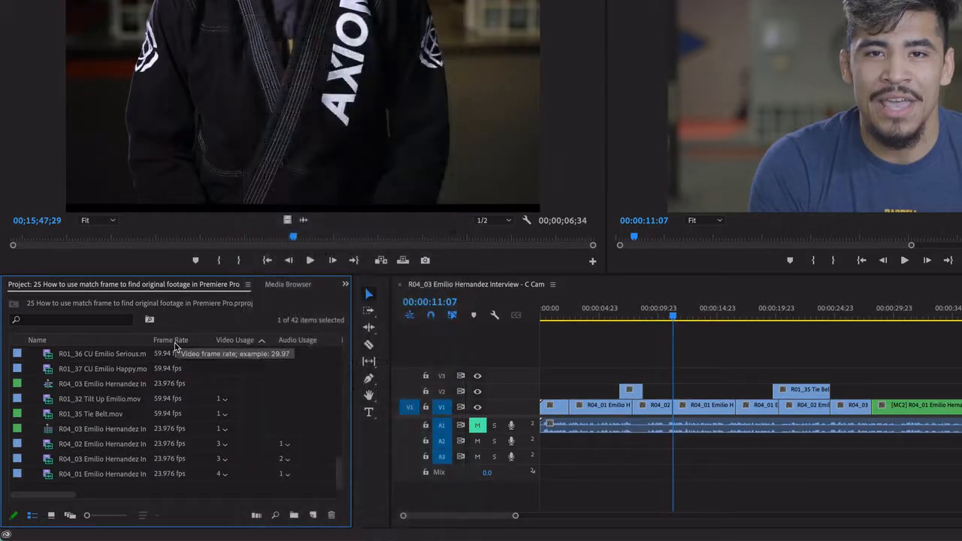
{"action": "mouse_move", "coordinate": [307, 340]}
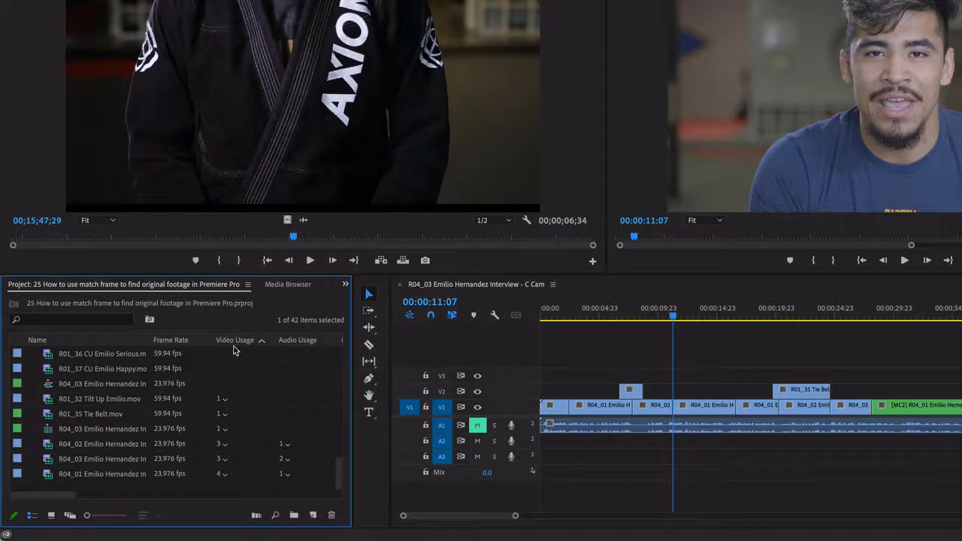
{"action": "mouse_move", "coordinate": [315, 339]}
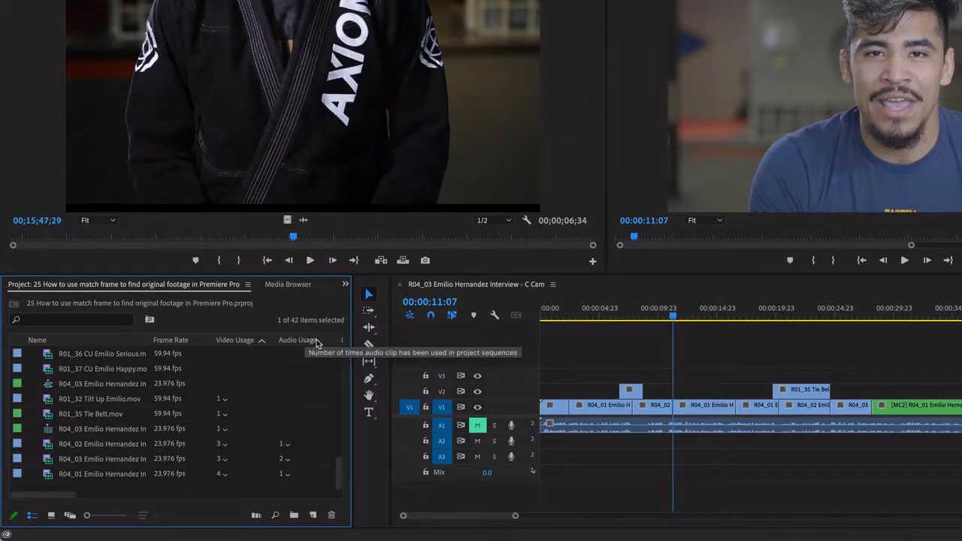
{"action": "mouse_move", "coordinate": [256, 340]}
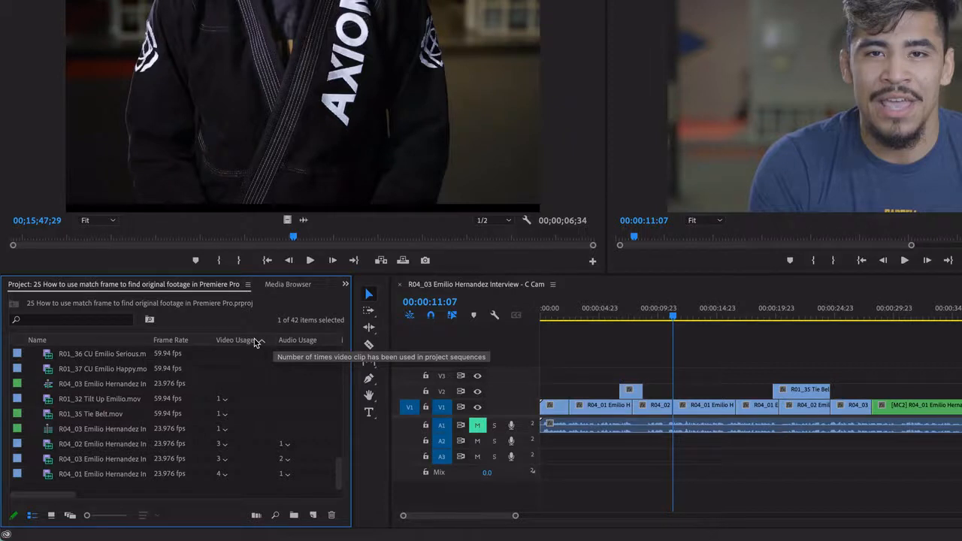
{"action": "mouse_move", "coordinate": [255, 339]}
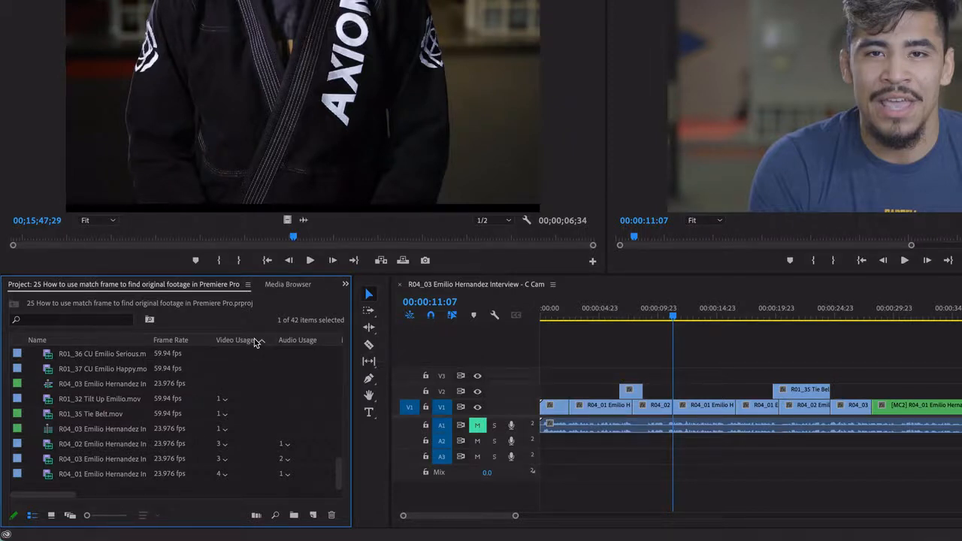